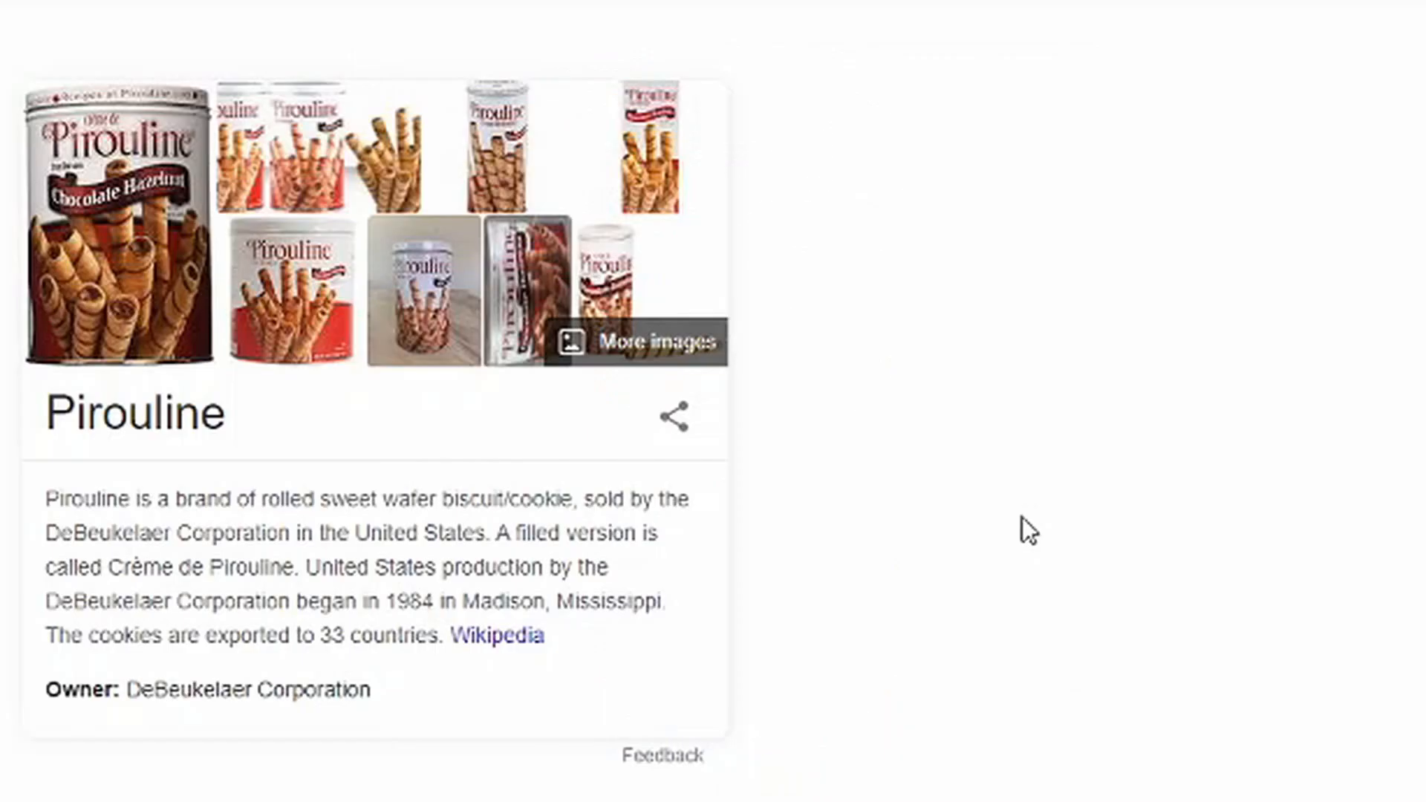
{"action": "mouse_move", "coordinate": [709, 386]}
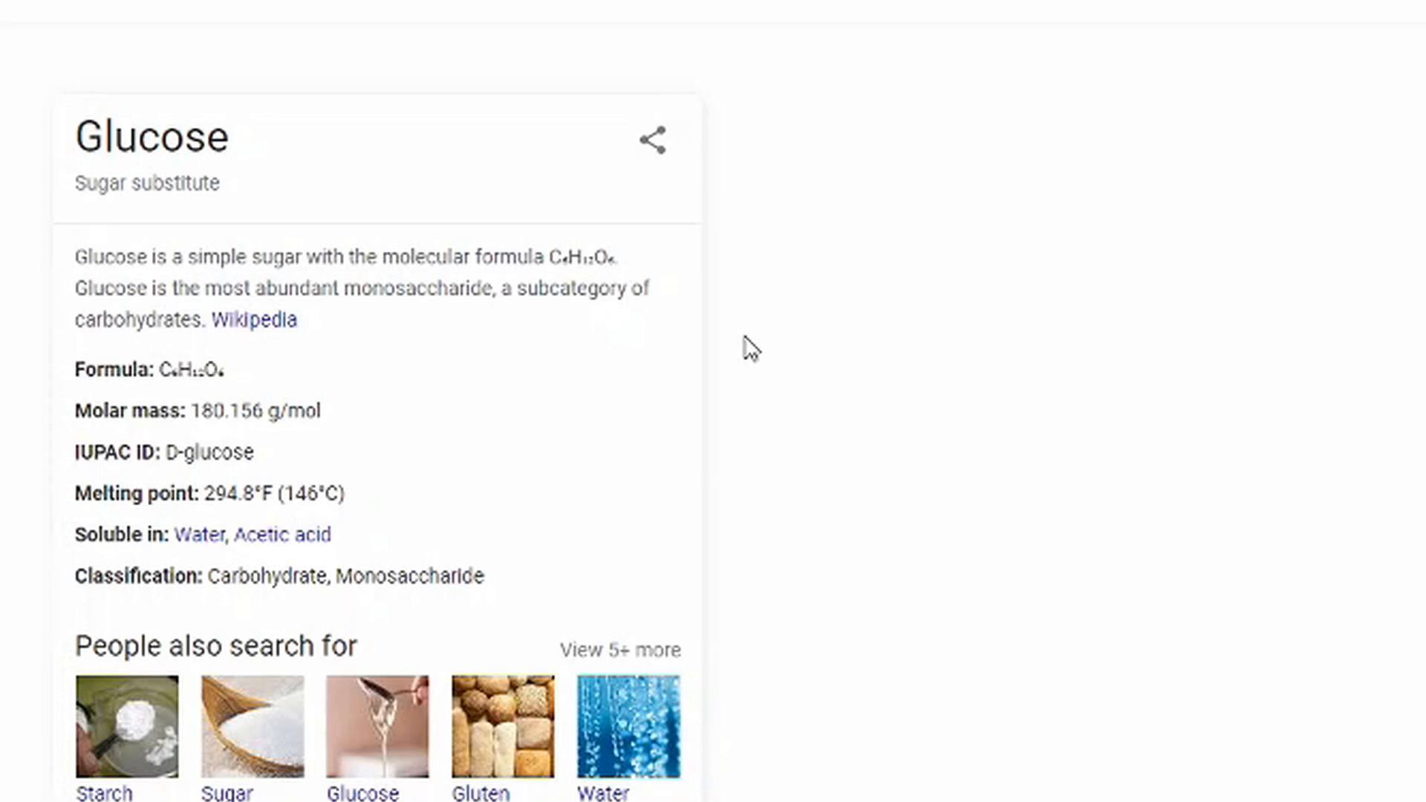
{"action": "mouse_move", "coordinate": [73, 332]}
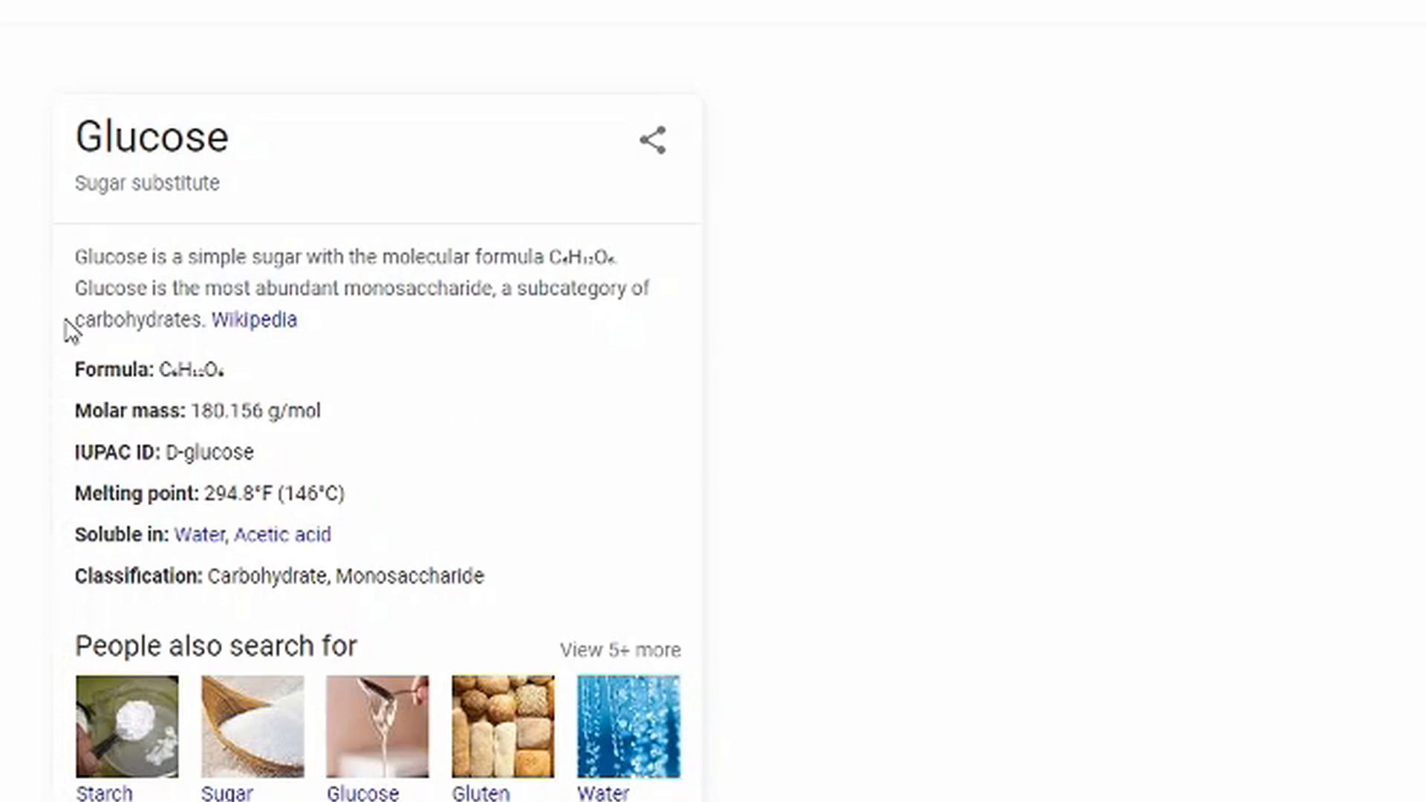
{"action": "mouse_move", "coordinate": [219, 173]}
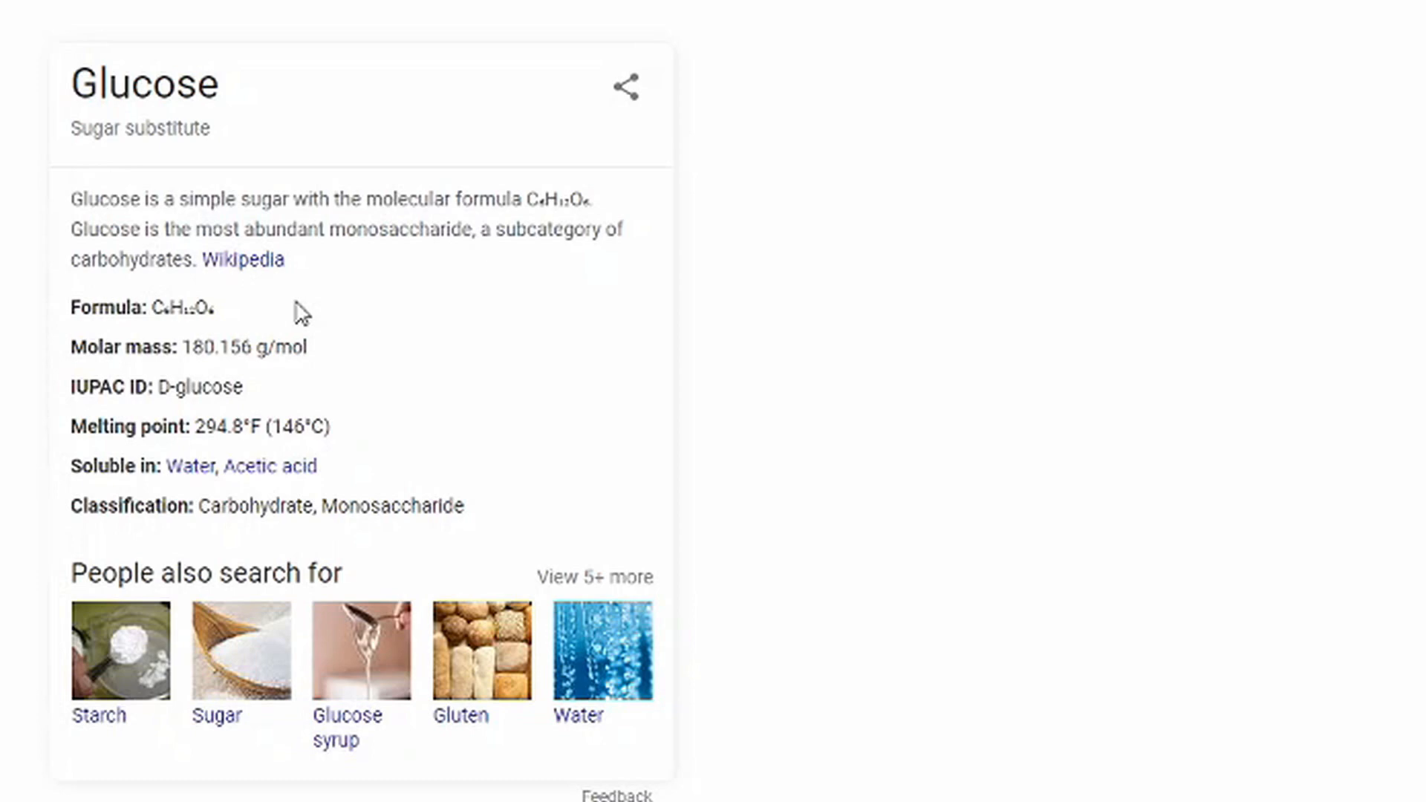
{"action": "mouse_move", "coordinate": [309, 311]}
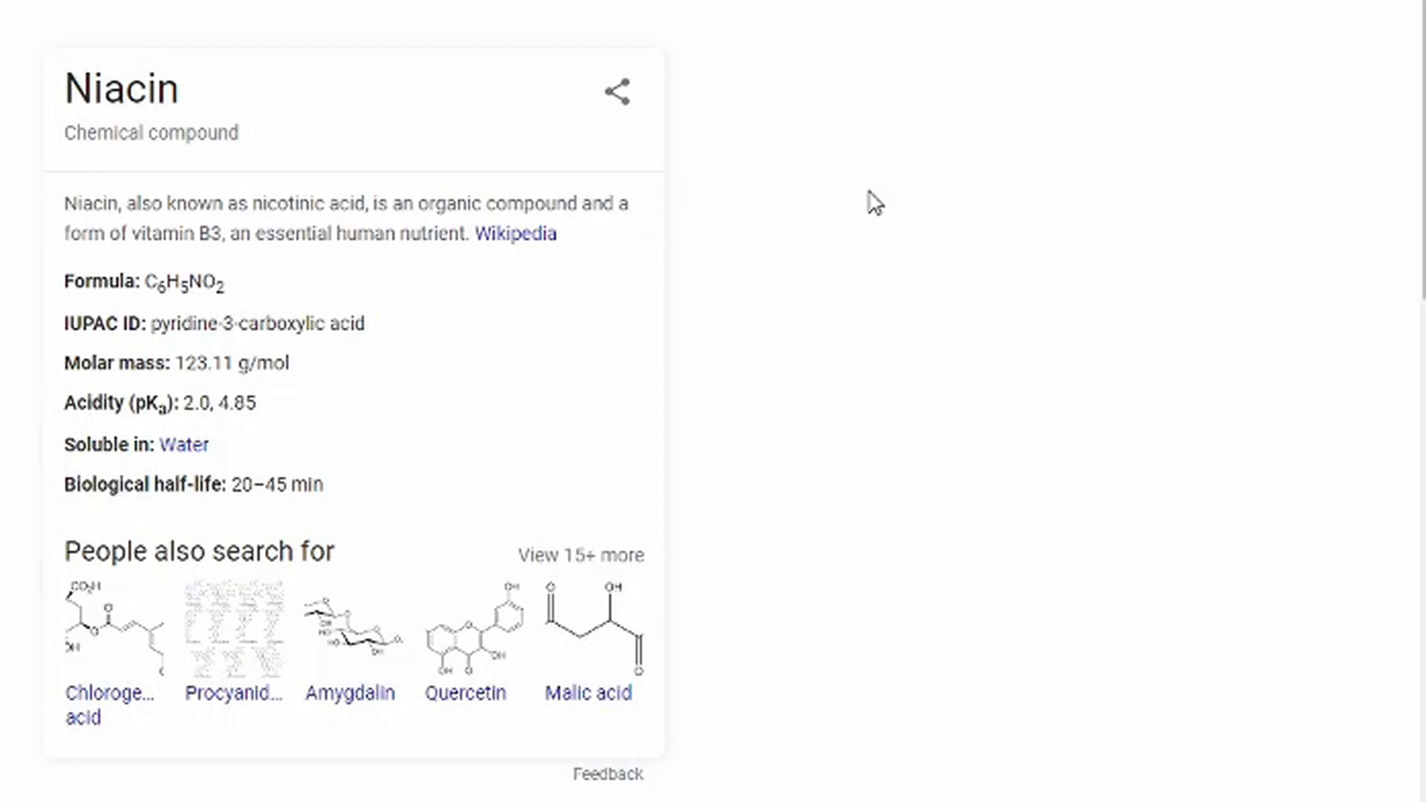
{"action": "mouse_move", "coordinate": [235, 89]}
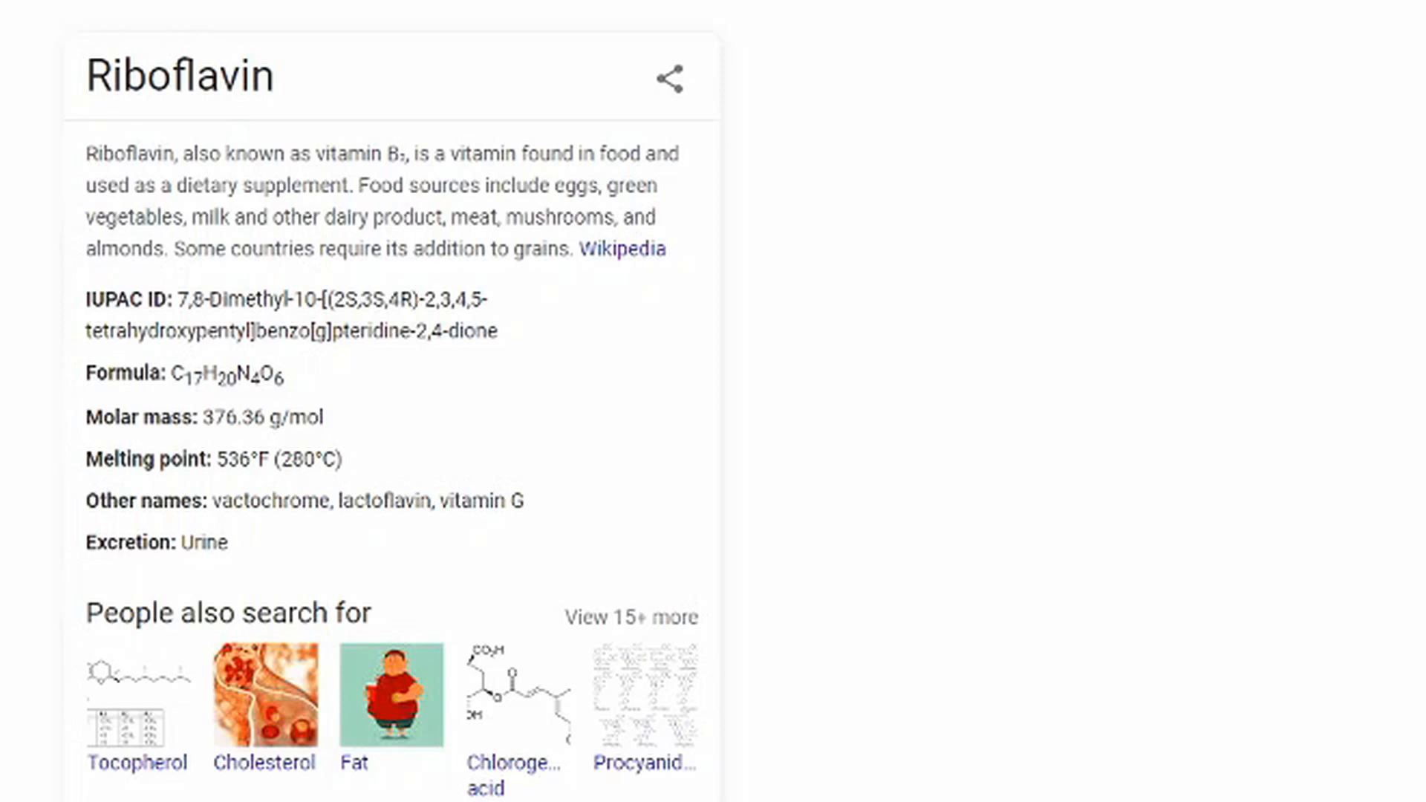
{"action": "mouse_move", "coordinate": [815, 288]}
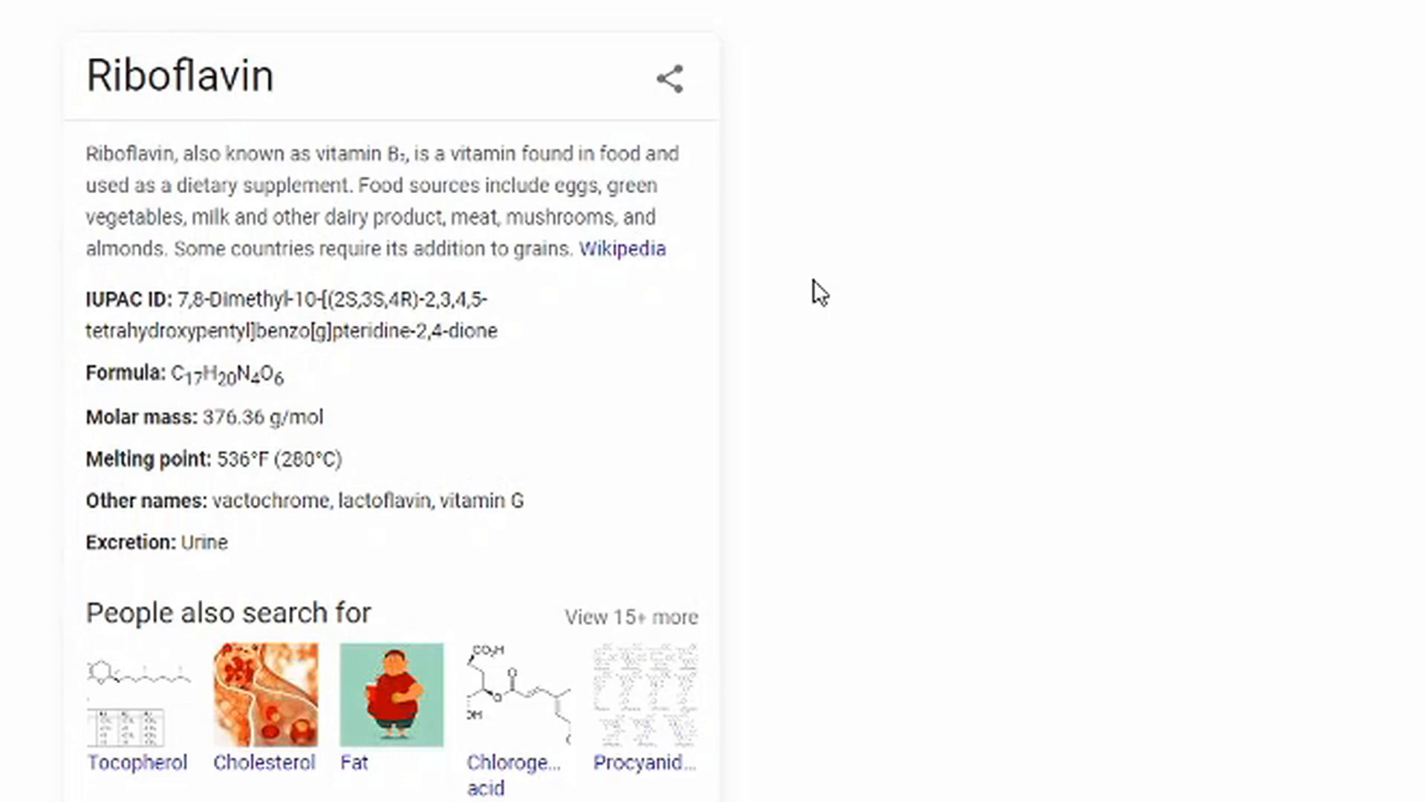
{"action": "mouse_move", "coordinate": [817, 296]}
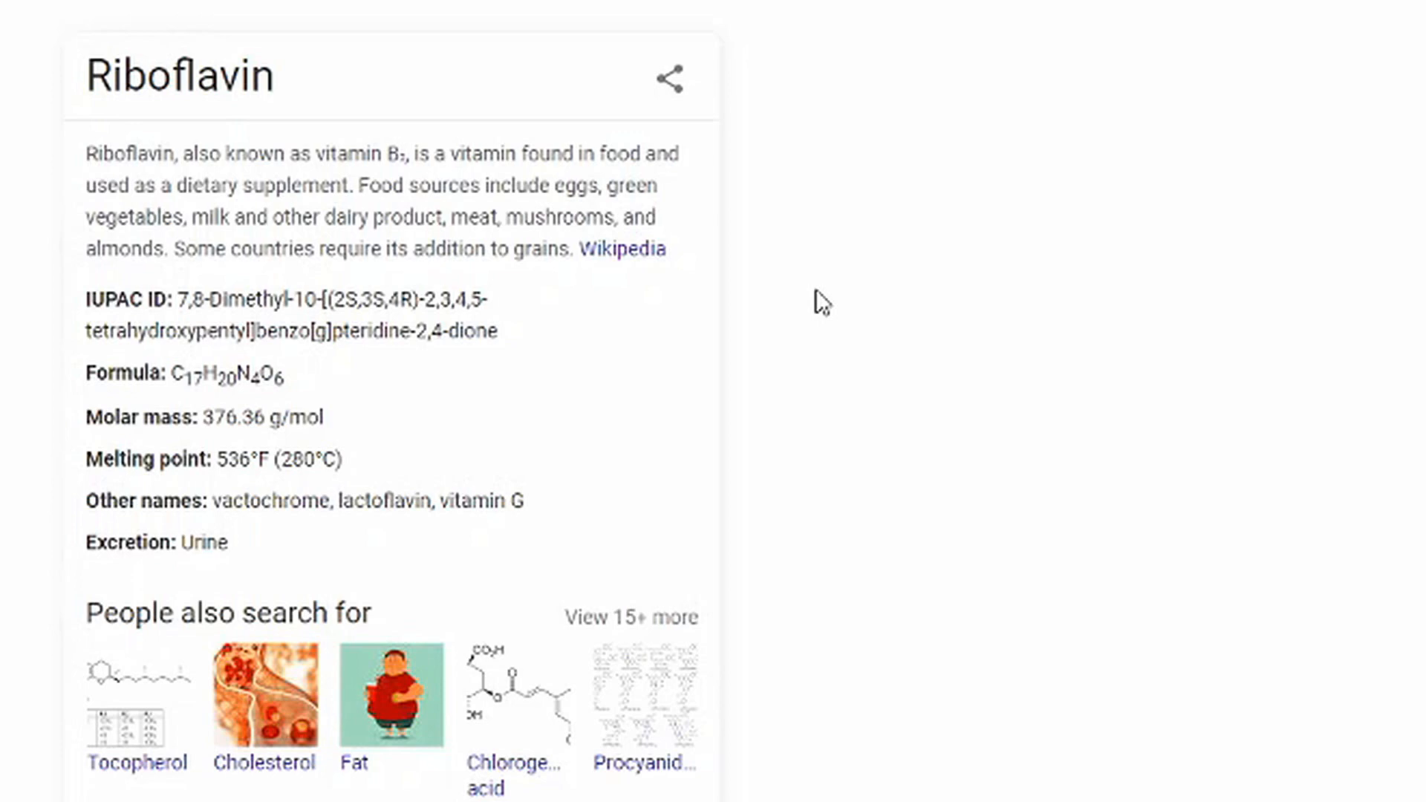
{"action": "mouse_move", "coordinate": [859, 232]}
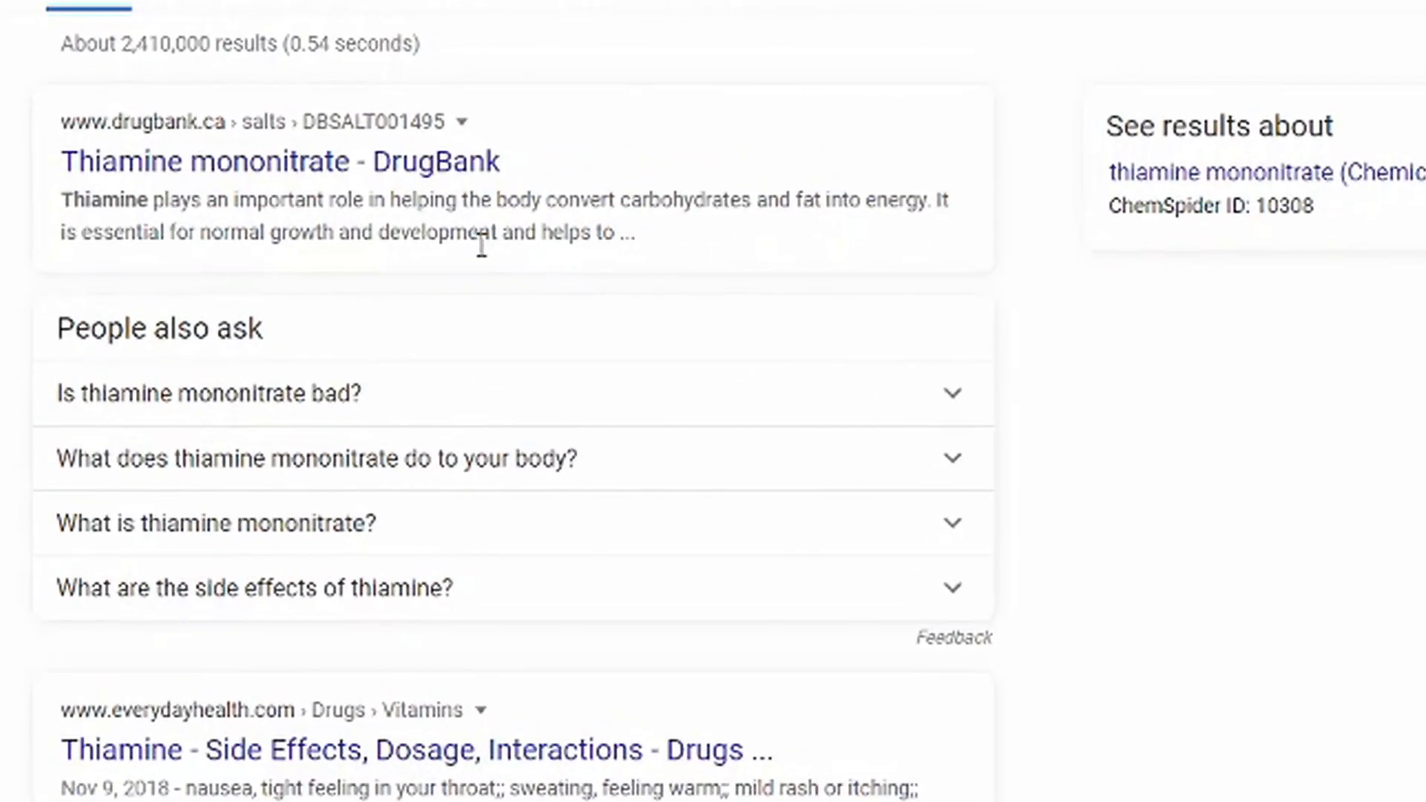
Scroll down the thiamine mononitrate results past DrugBank to the People also ask questions
{"action": "scroll", "scroll_direction": "down", "scroll_amount": 3}
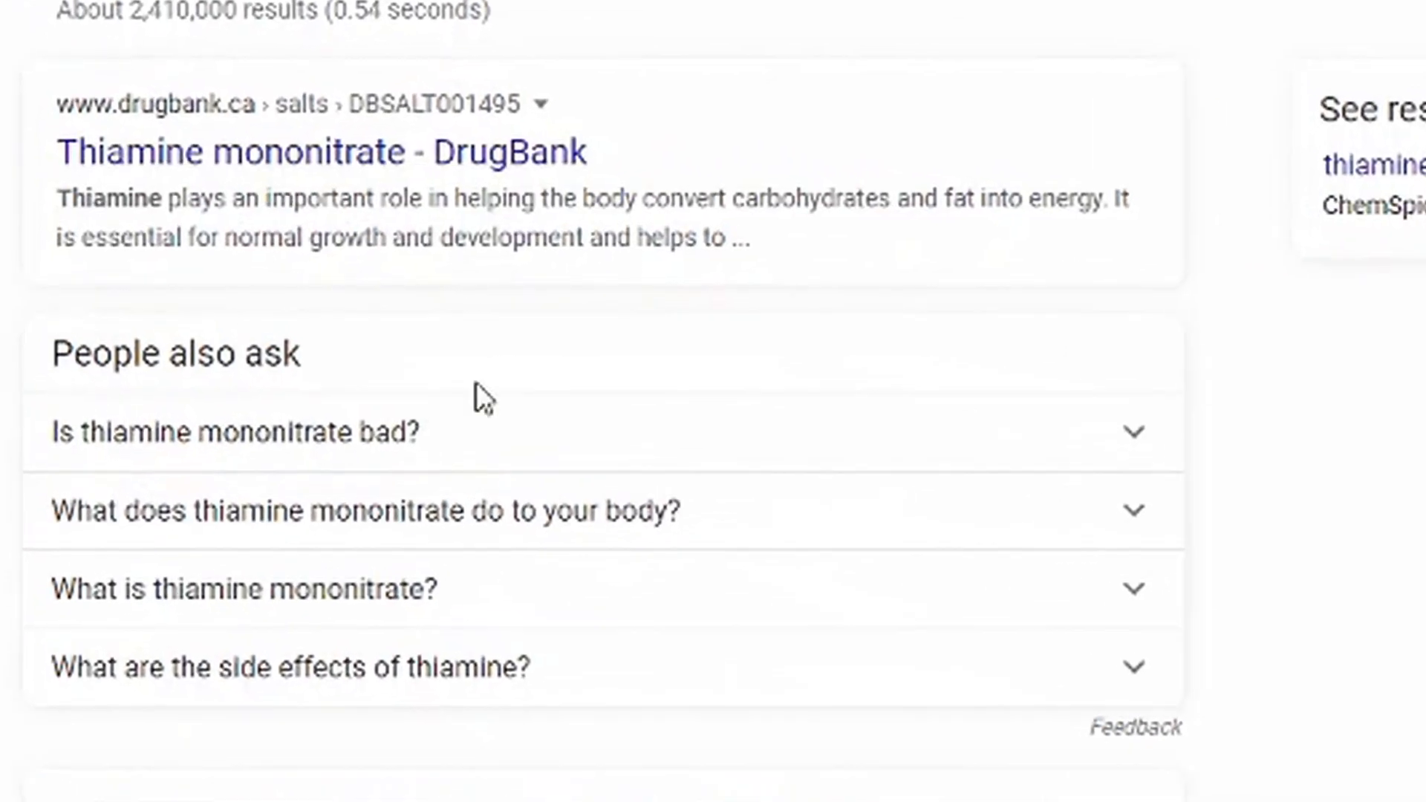
{"action": "scroll", "scroll_direction": "down", "scroll_amount": 3}
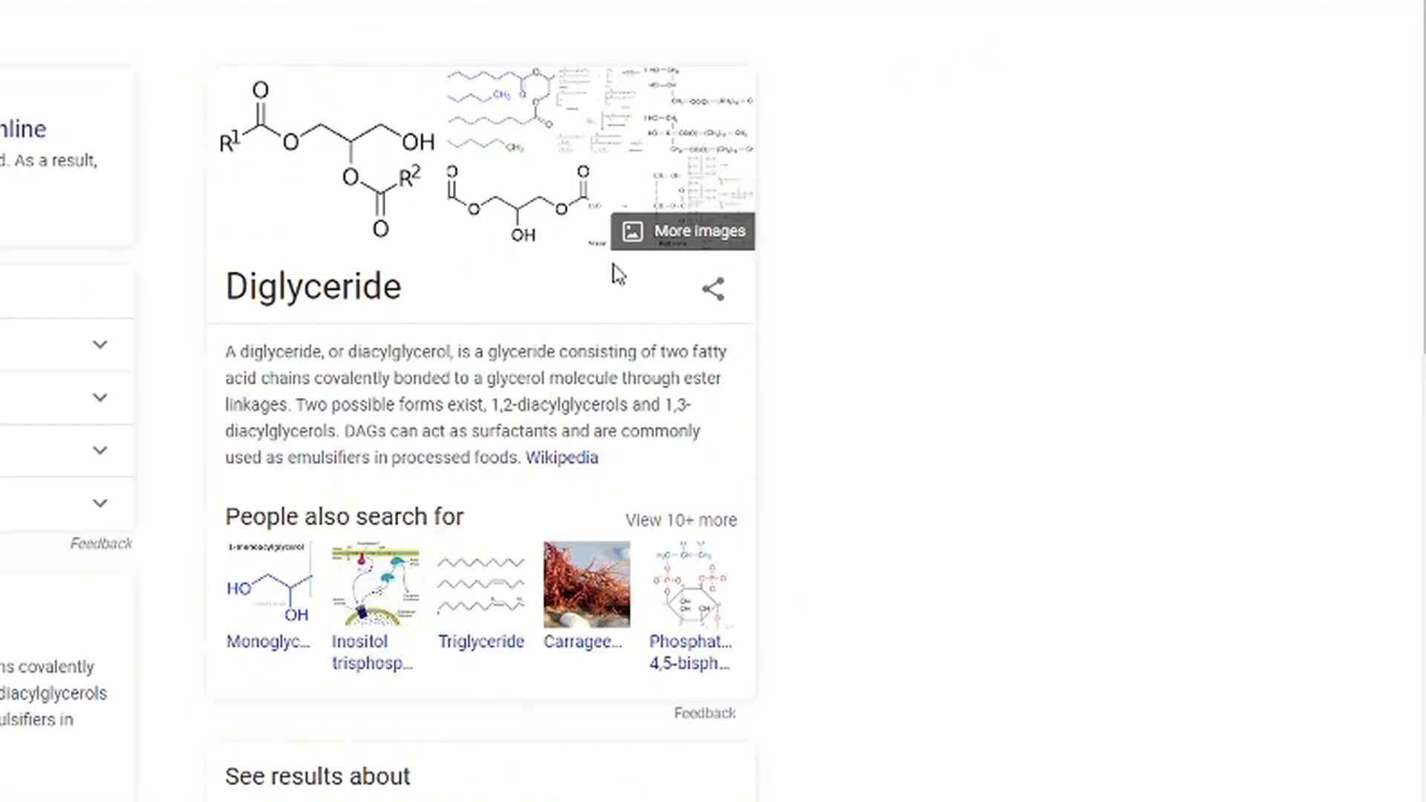
{"action": "mouse_move", "coordinate": [898, 312]}
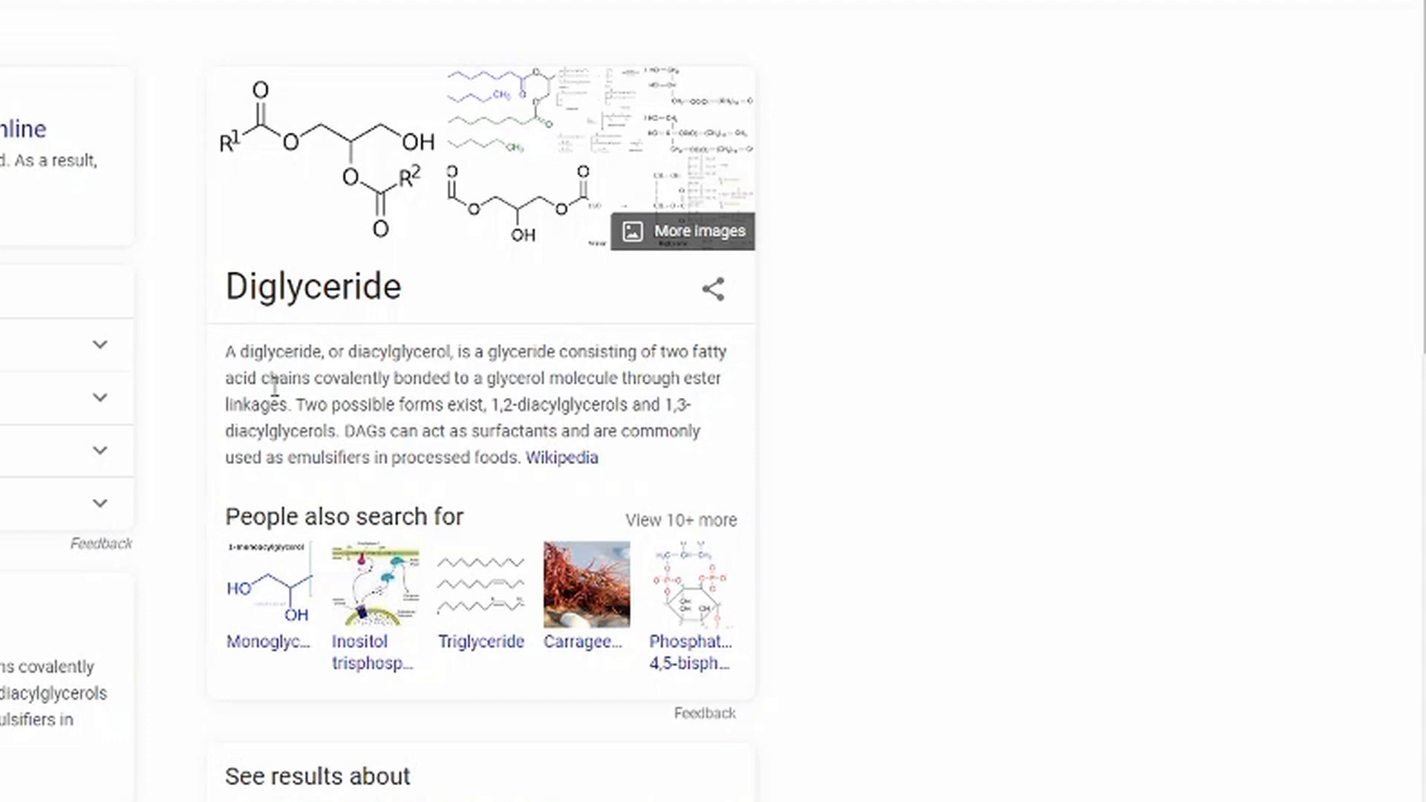
{"action": "mouse_move", "coordinate": [850, 405]}
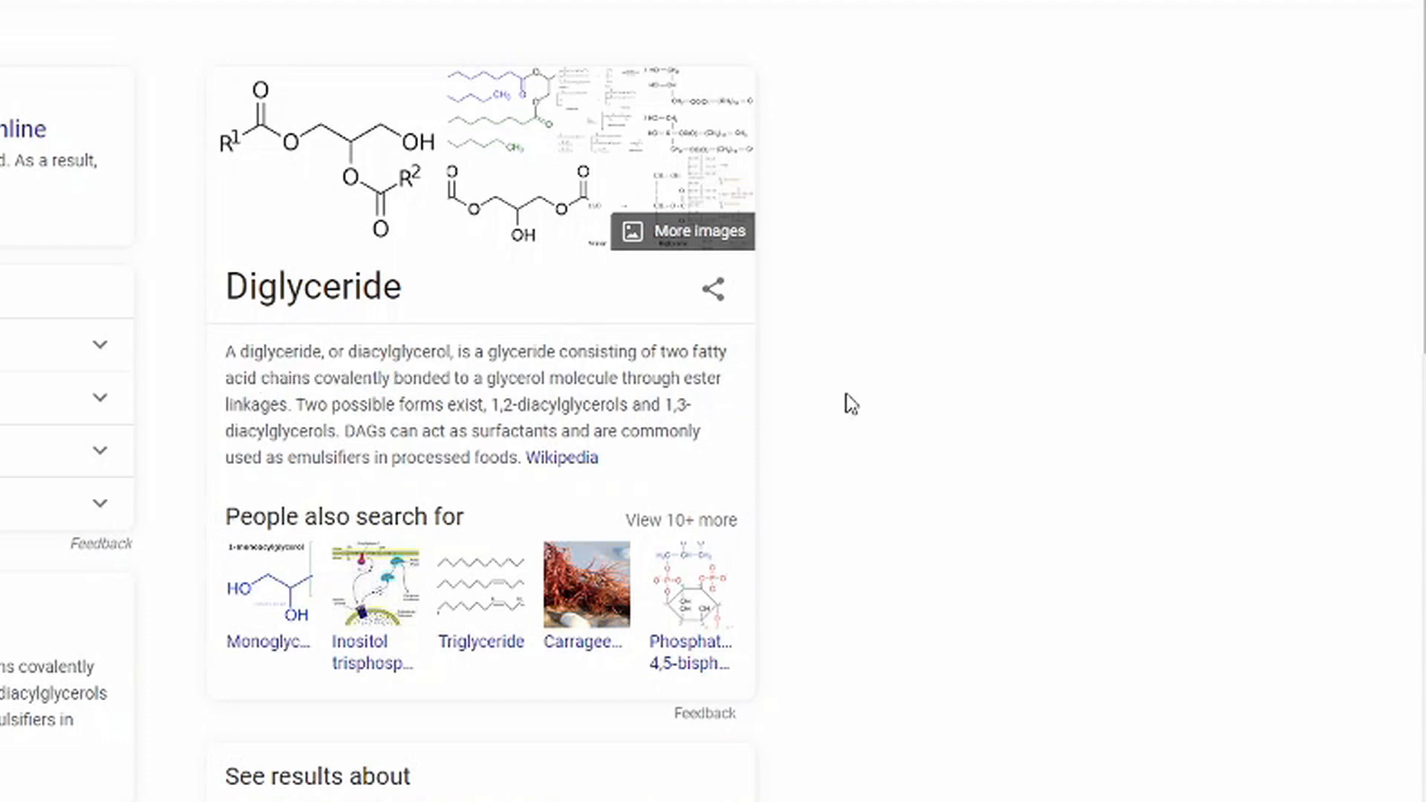
{"action": "mouse_move", "coordinate": [937, 392]}
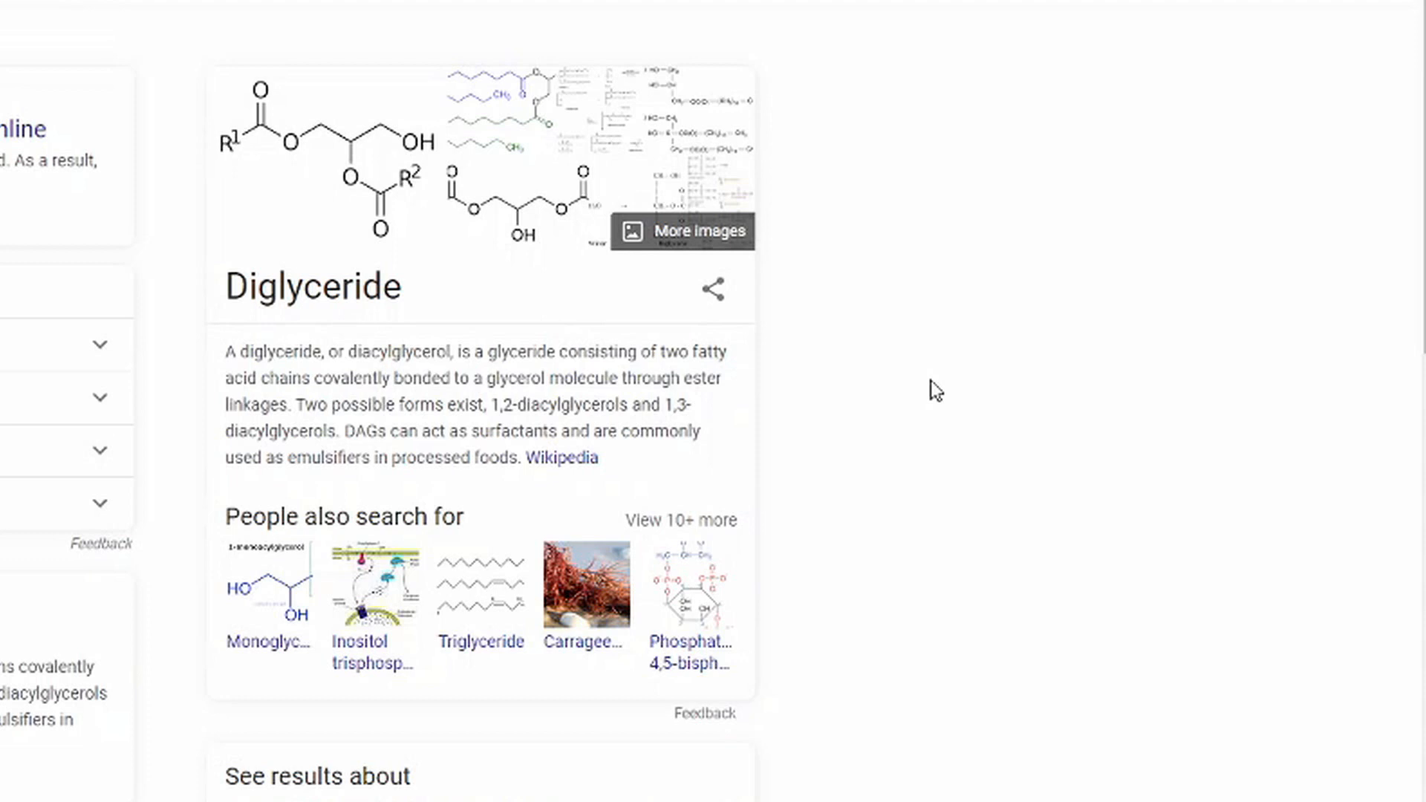
{"action": "mouse_move", "coordinate": [912, 398]}
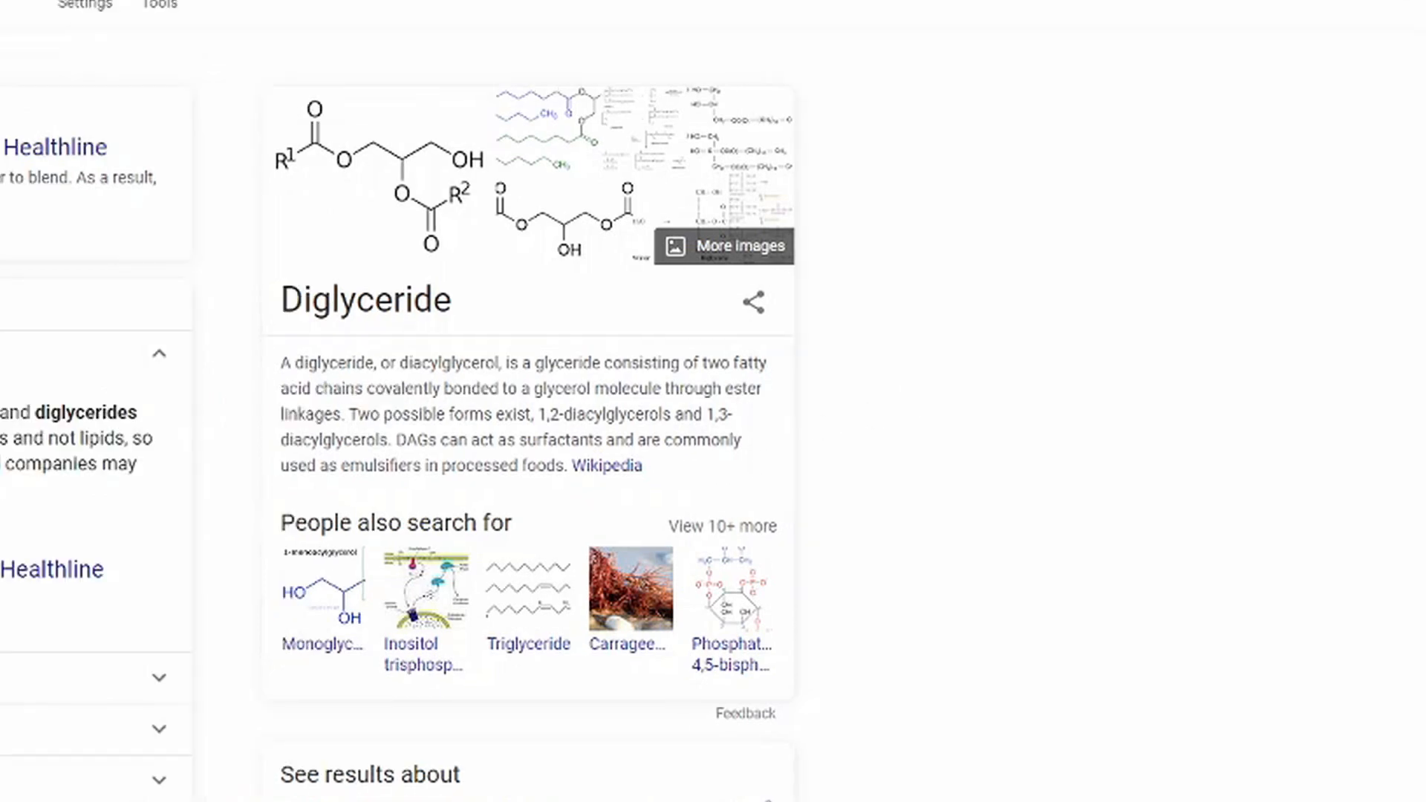
{"action": "left_click_drag", "start_coordinate": [0, 413], "coordinate": [81, 413]}
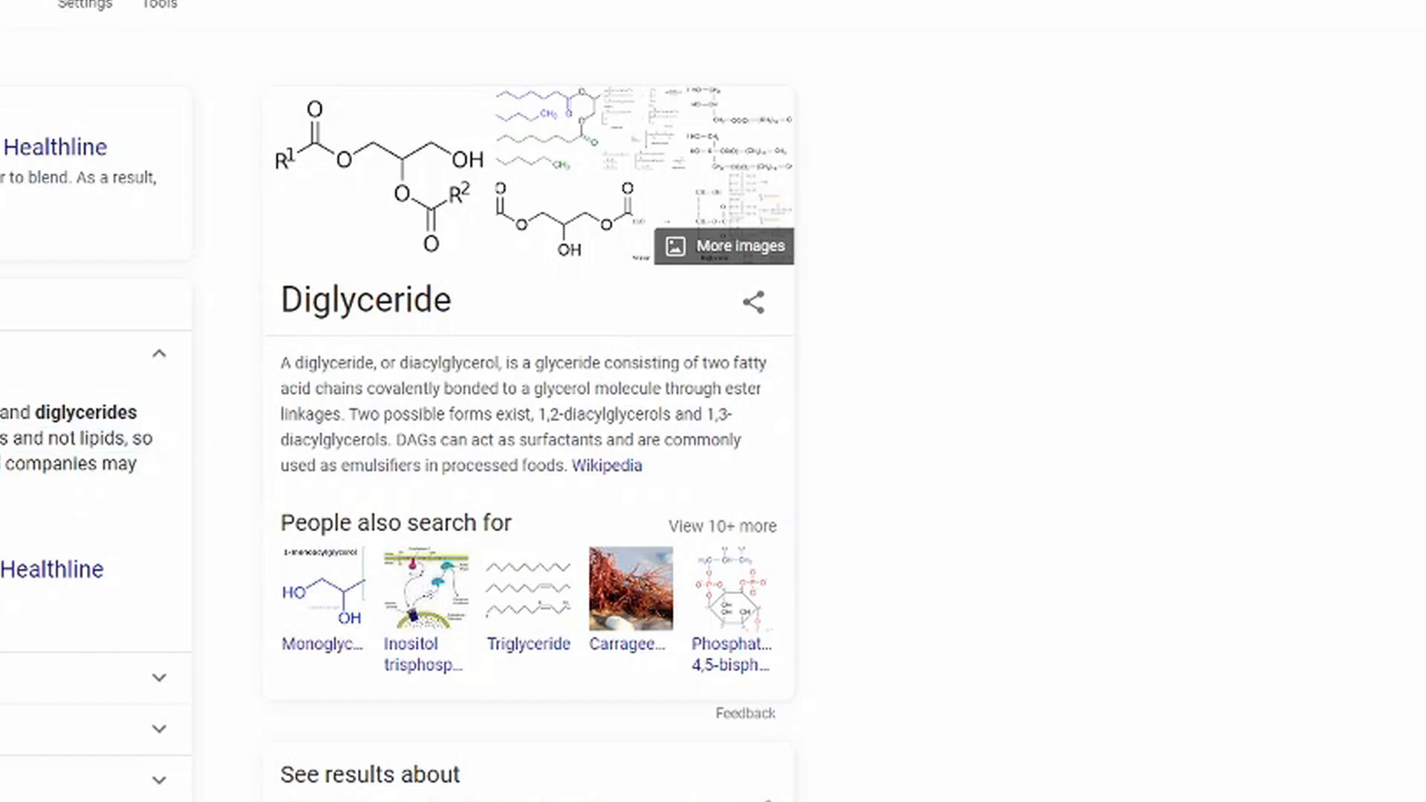
{"action": "scroll", "scroll_direction": "down", "scroll_amount": 3}
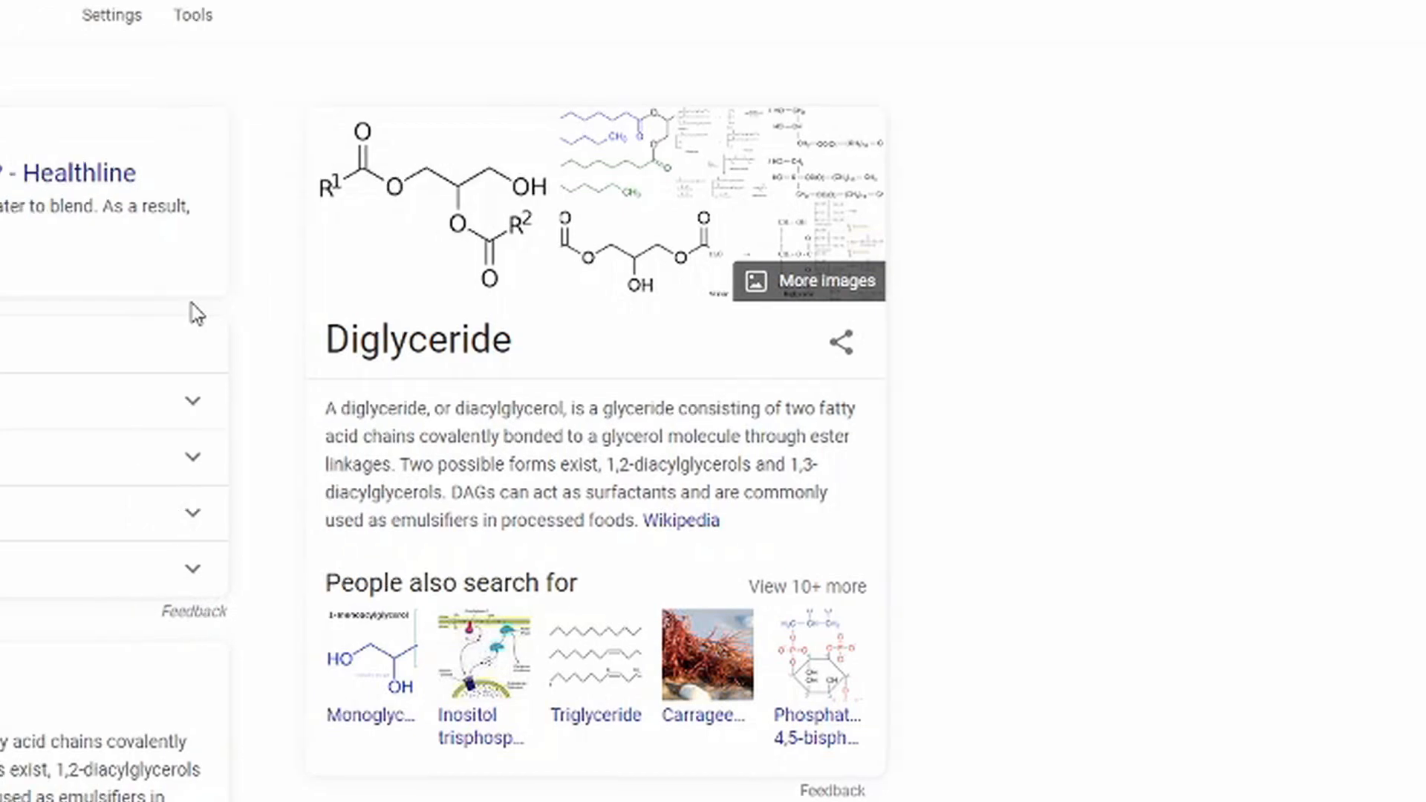
{"action": "scroll", "scroll_direction": "down", "scroll_amount": 3}
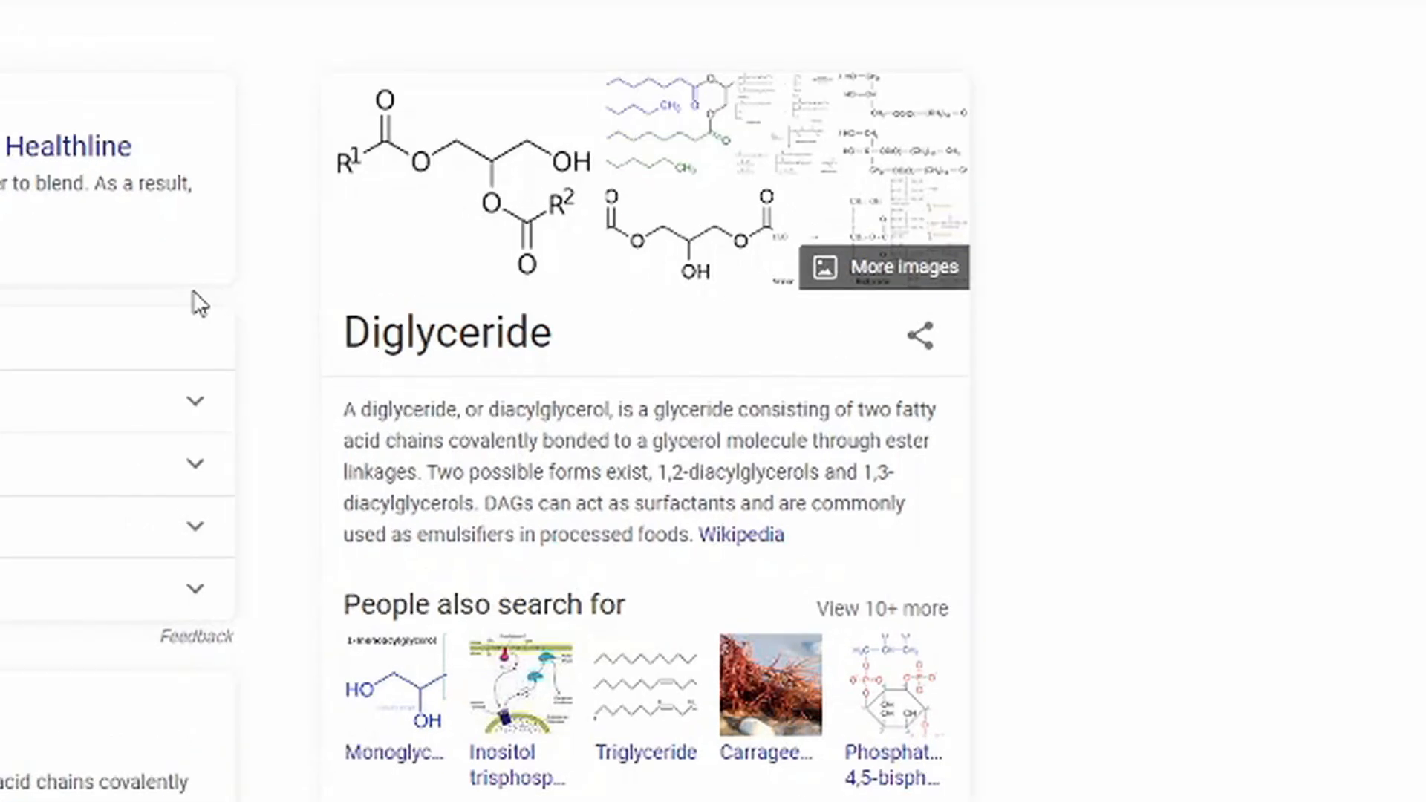
{"action": "mouse_move", "coordinate": [1037, 592]}
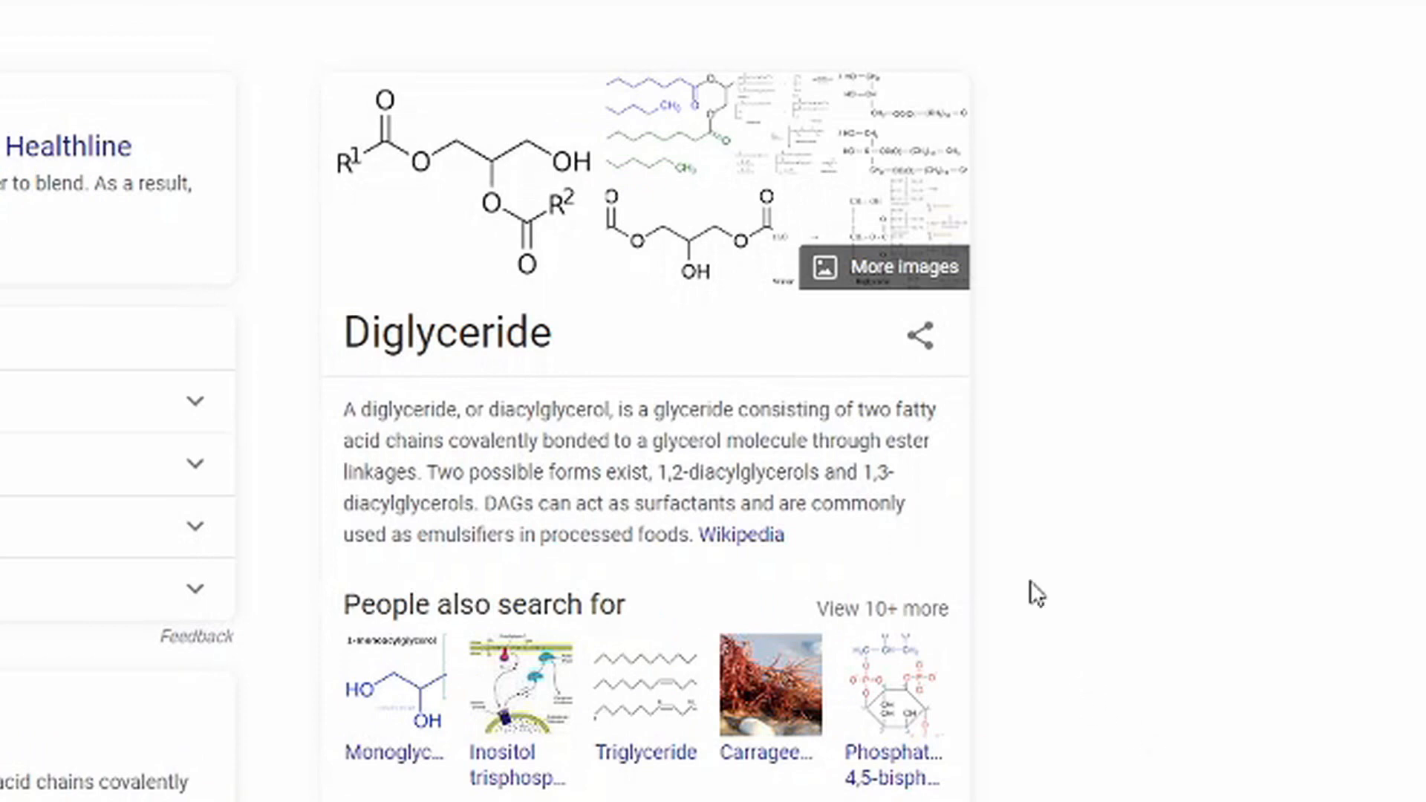